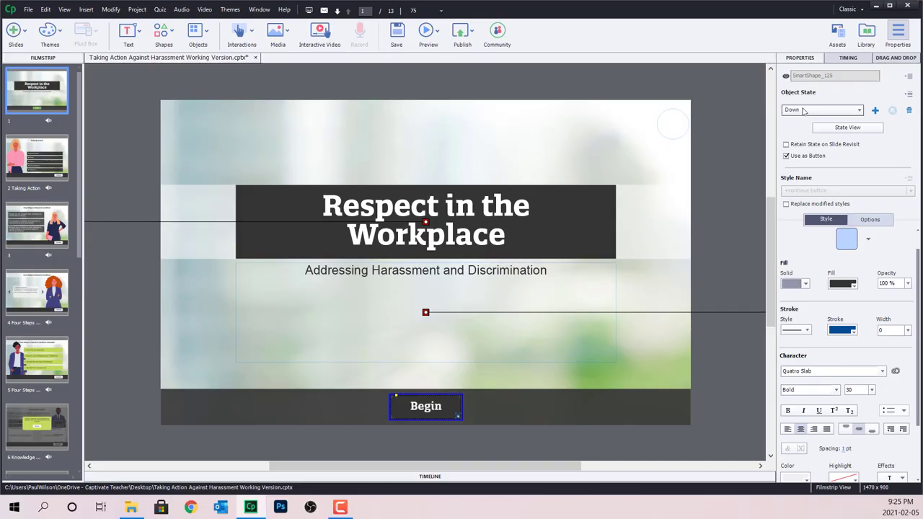
Browse the Taking Action, third and Four Steps Toward Resolution slides
left_click(36, 157)
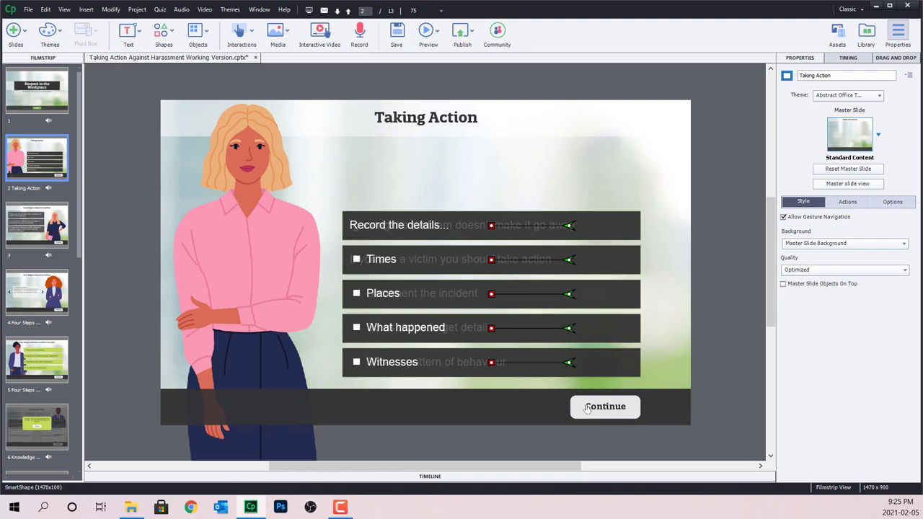
left_click(605, 407)
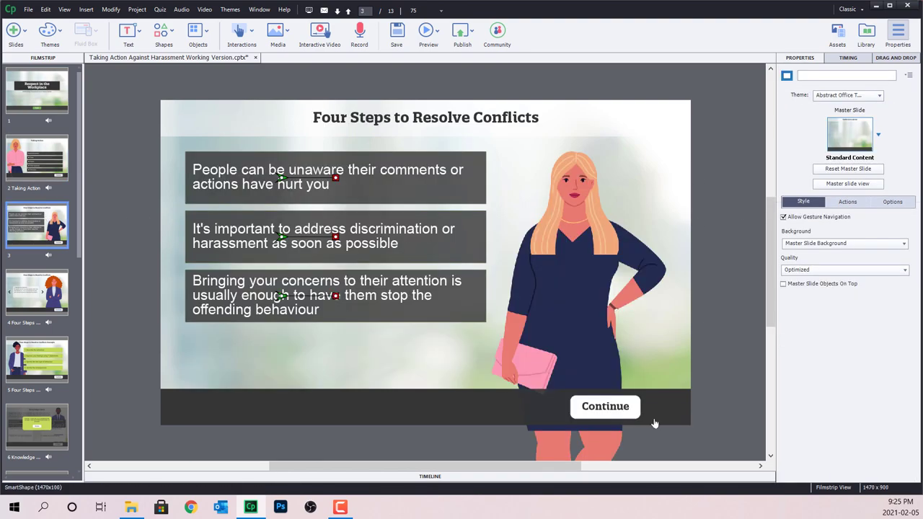
left_click(36, 292)
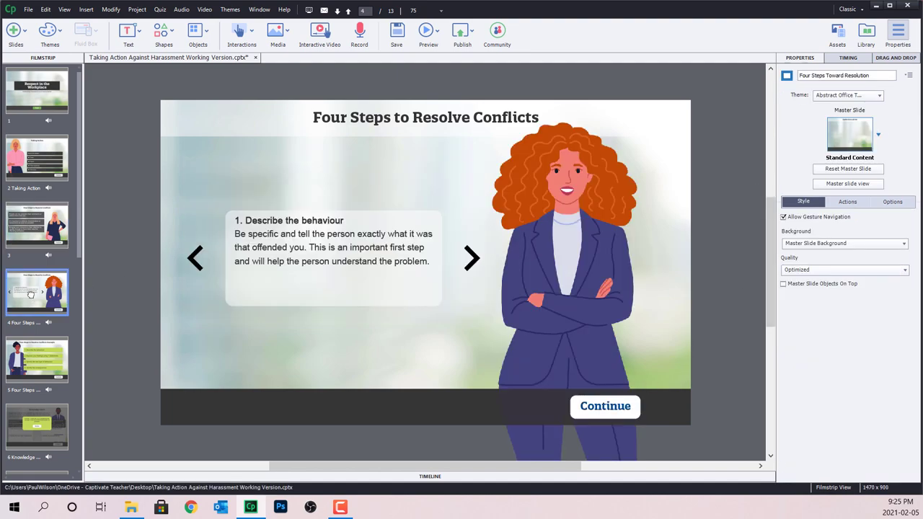
Show the title slide's '+continue button' Begin button in its RollOver state
left_click(38, 92)
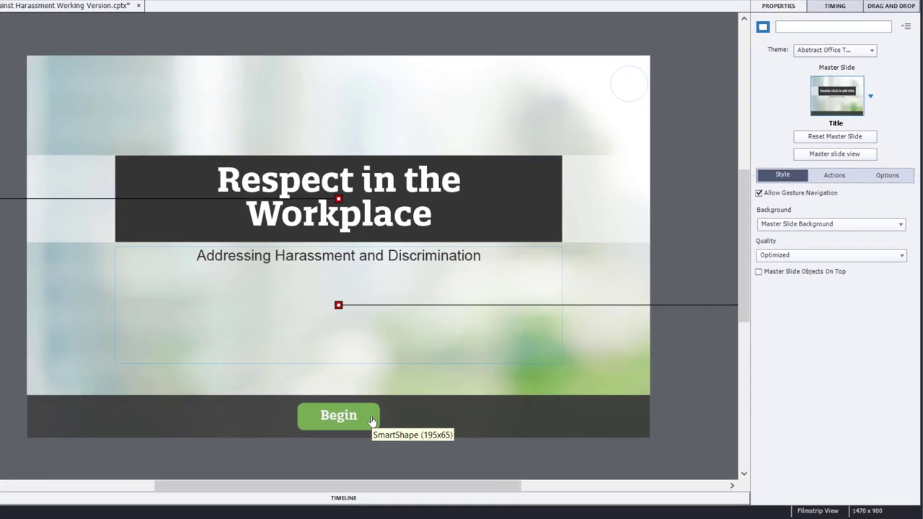
left_click(340, 416)
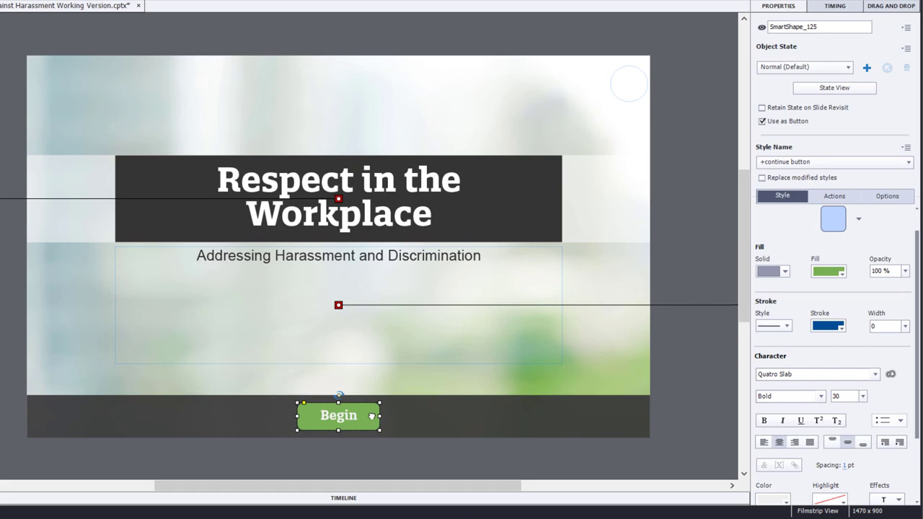
mouse_move(843, 99)
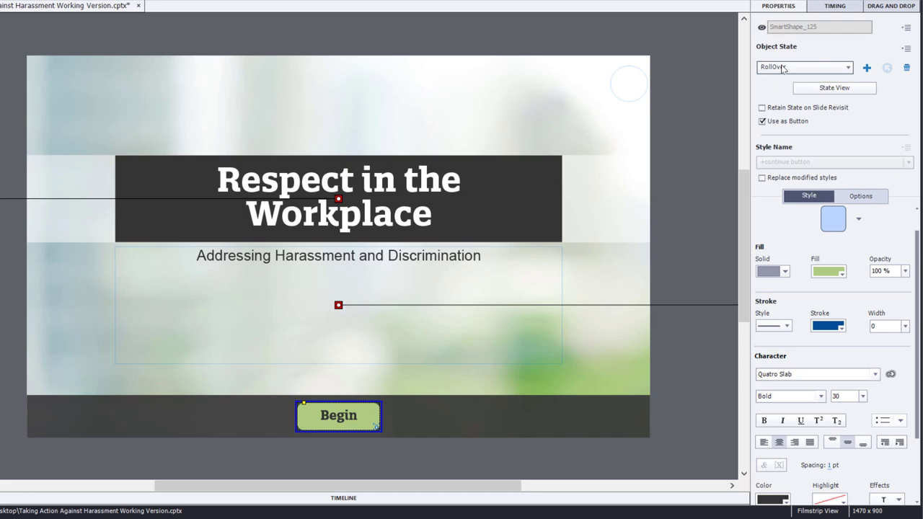
left_click(811, 68)
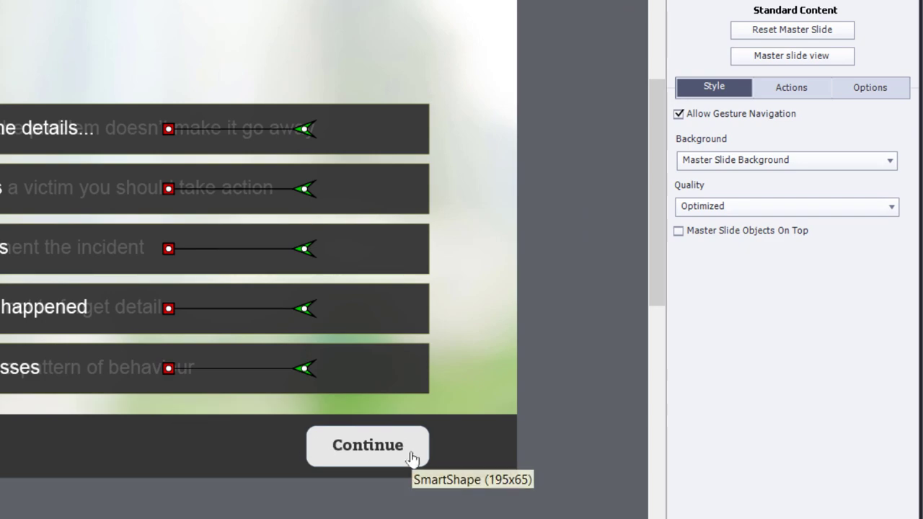
left_click(367, 446)
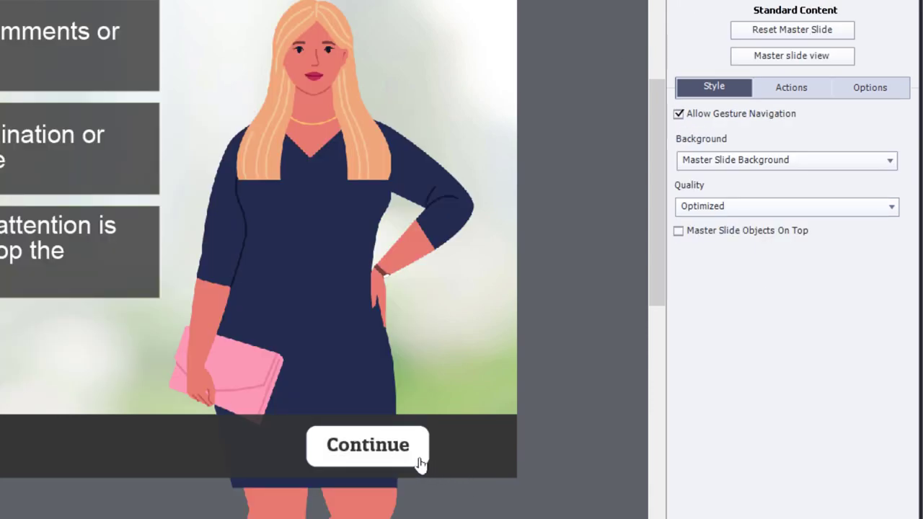
left_click(370, 445)
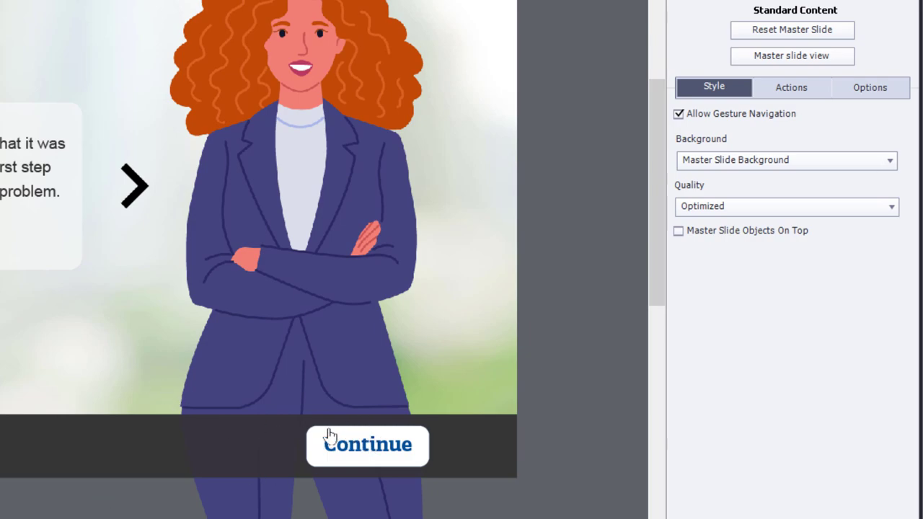
left_click(367, 445)
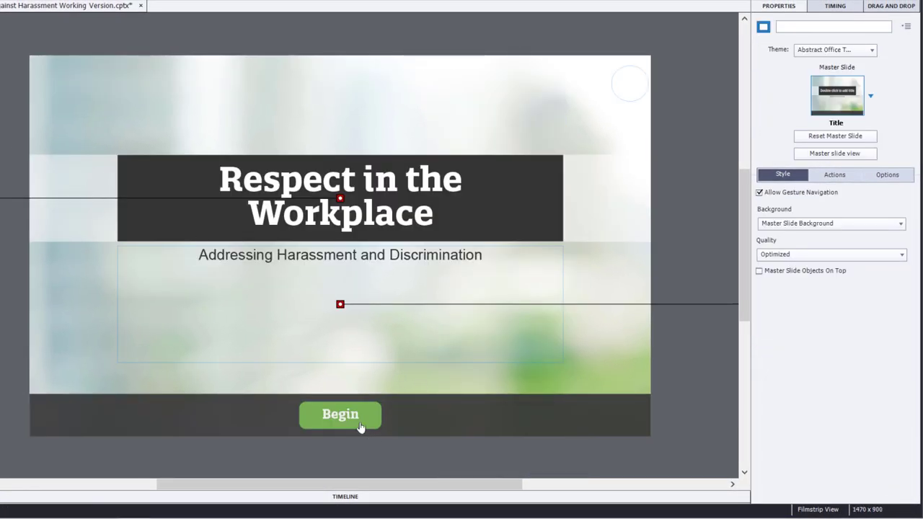
Enable 'Replace modified styles' for the Begin button's continue button style
left_click(340, 415)
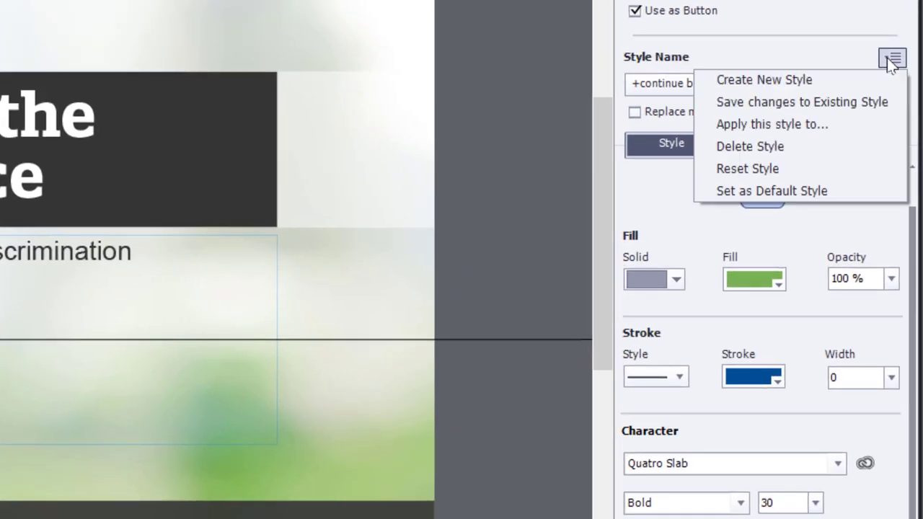
mouse_move(873, 112)
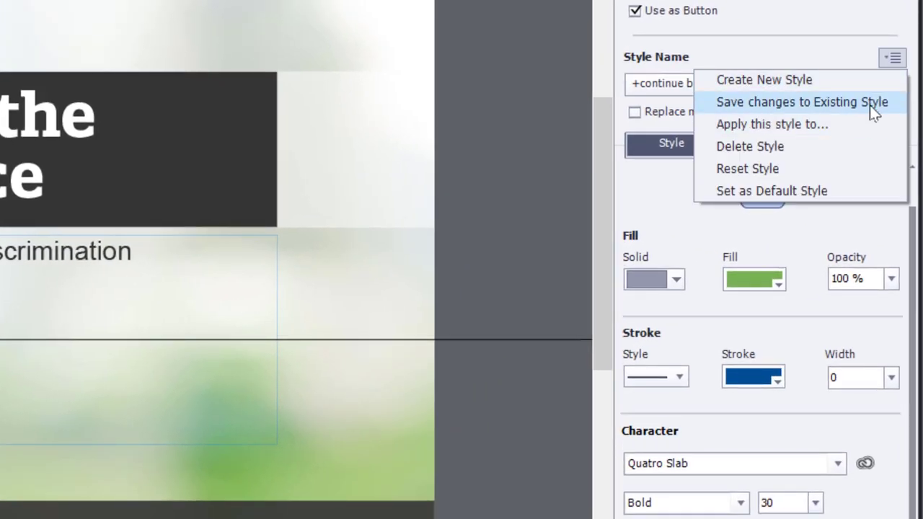
left_click(803, 101)
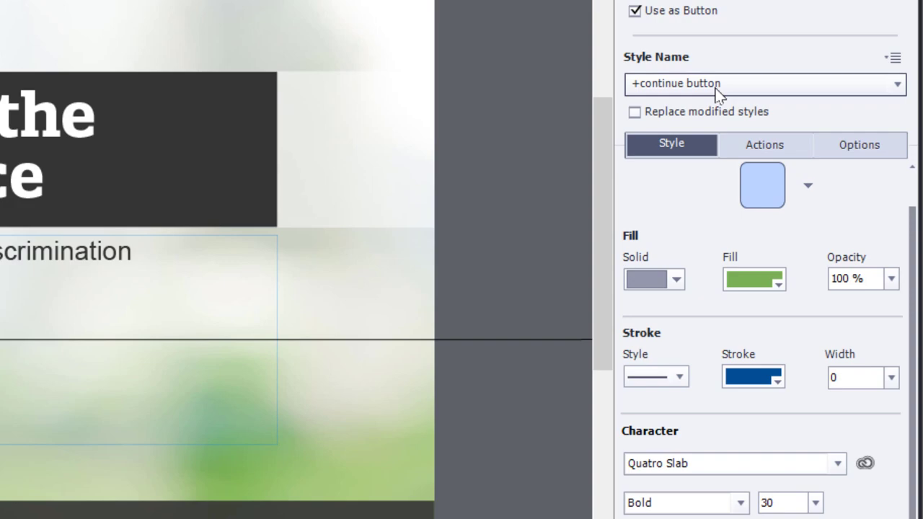
mouse_move(770, 115)
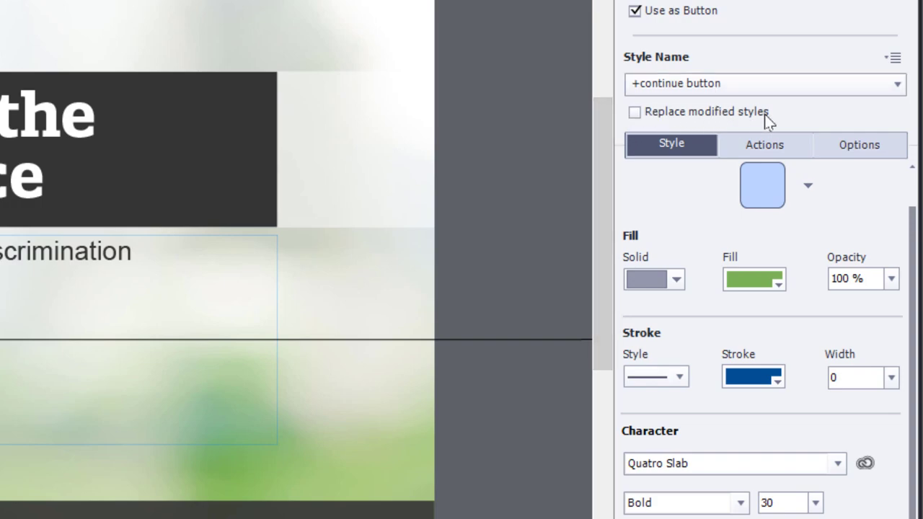
mouse_move(902, 79)
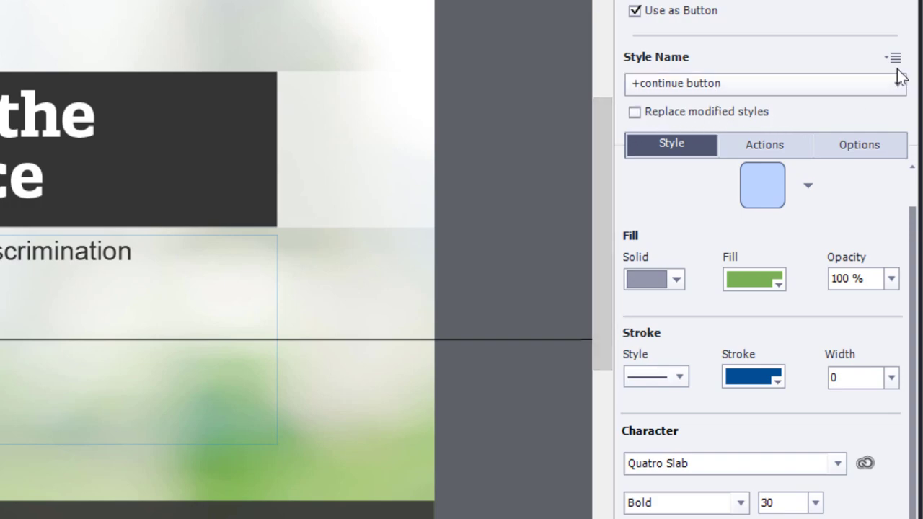
left_click(634, 112)
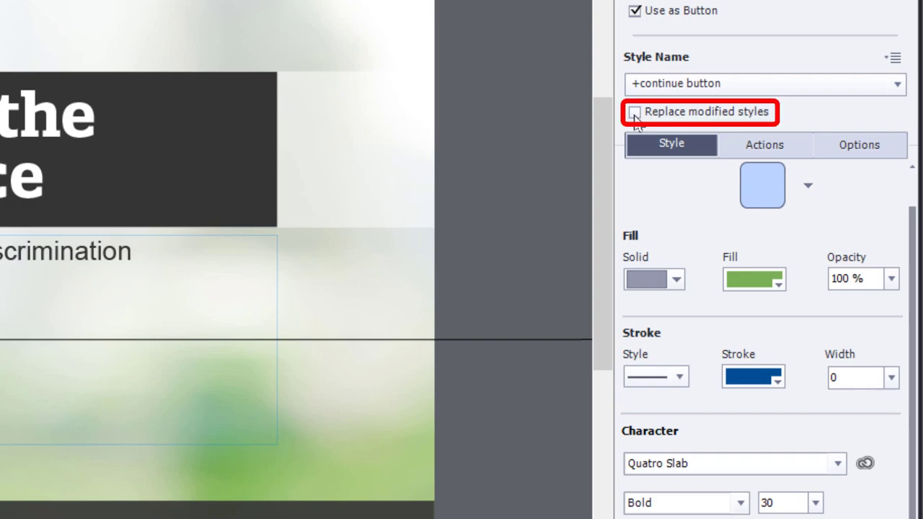
left_click(637, 111)
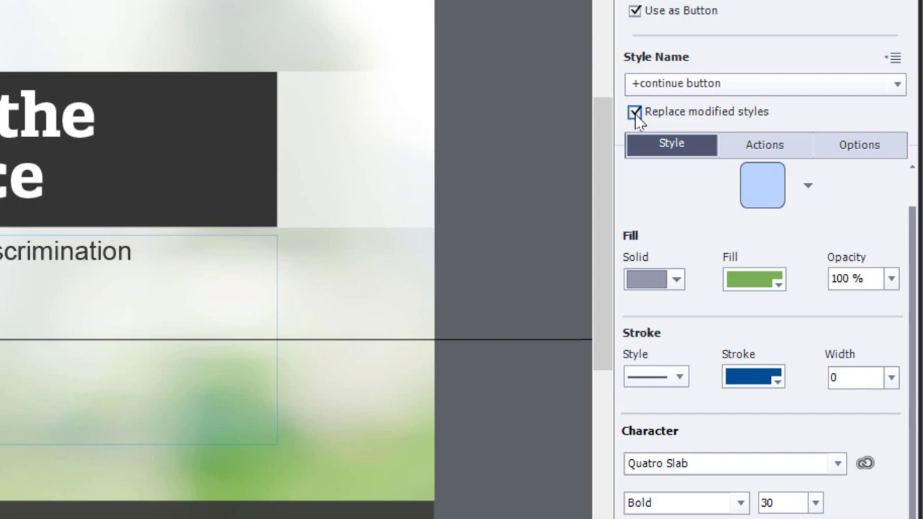
left_click(893, 57)
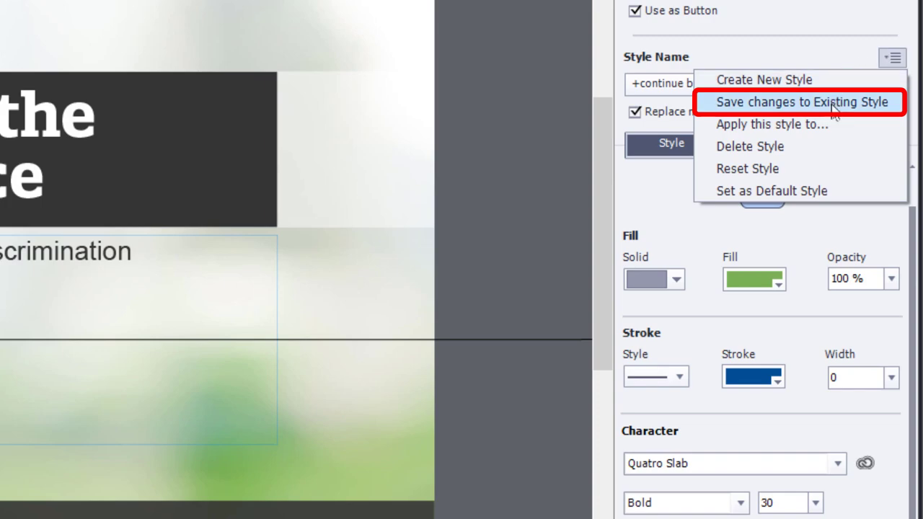
Save the Begin button's look to the existing 'continue button' style, confirming the replacement
left_click(799, 102)
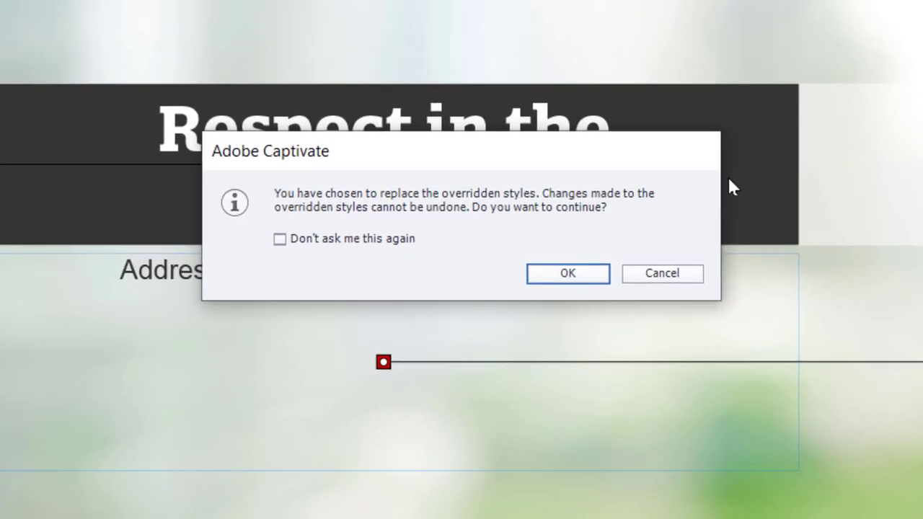
mouse_move(301, 209)
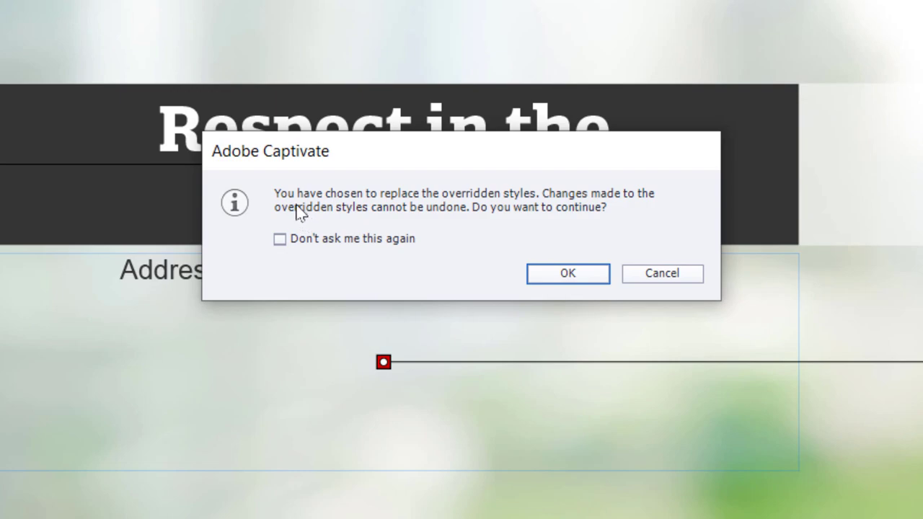
mouse_move(439, 202)
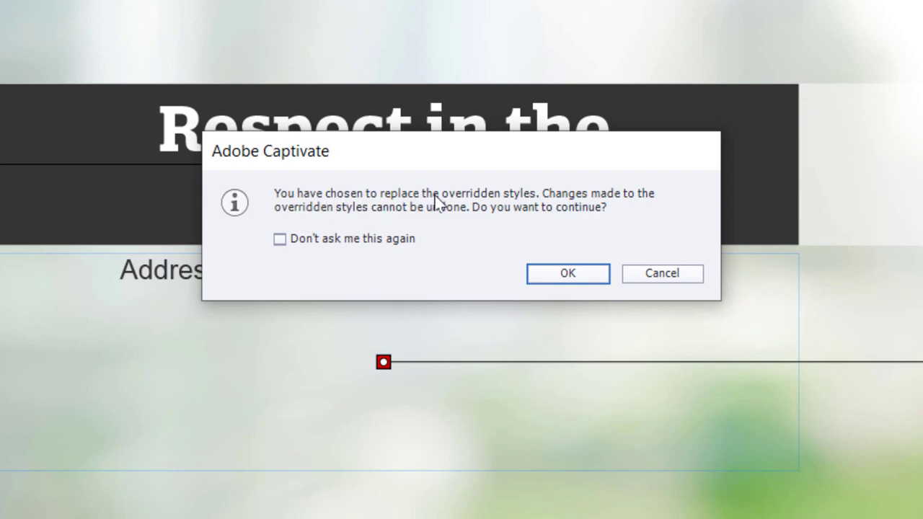
mouse_move(659, 212)
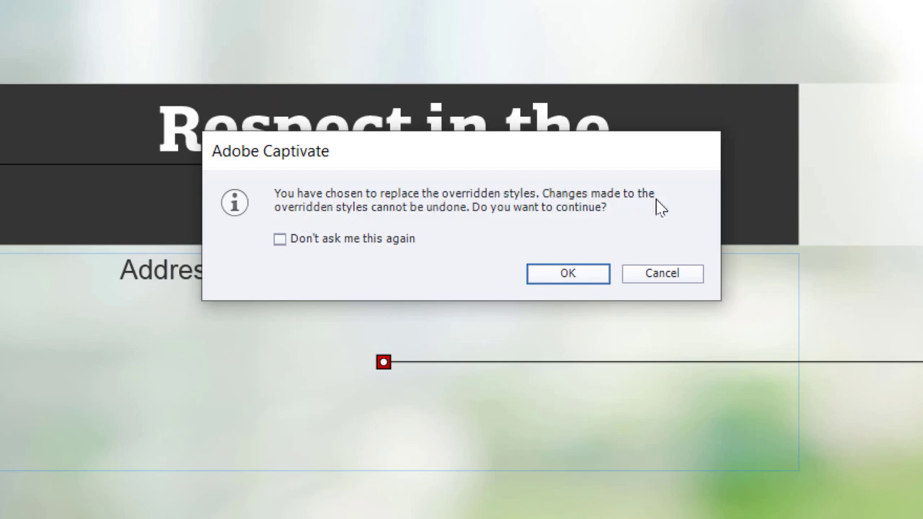
mouse_move(343, 211)
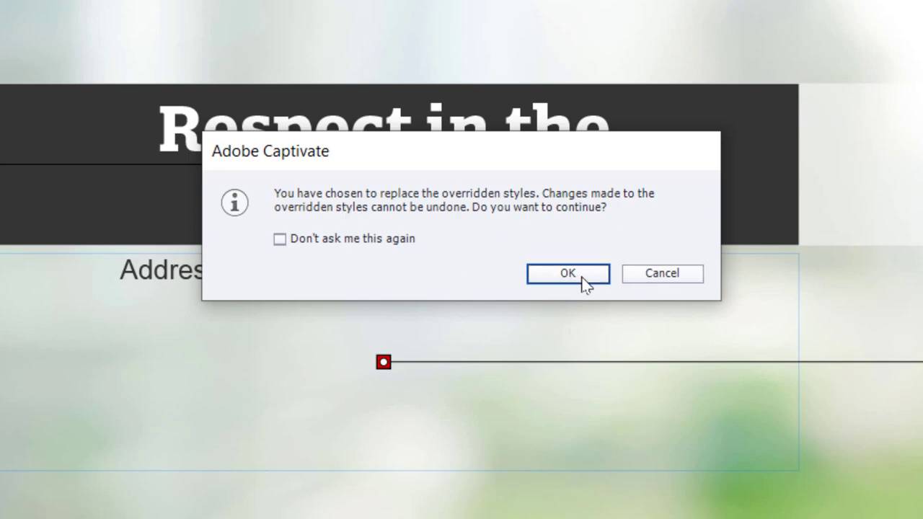
mouse_move(585, 287)
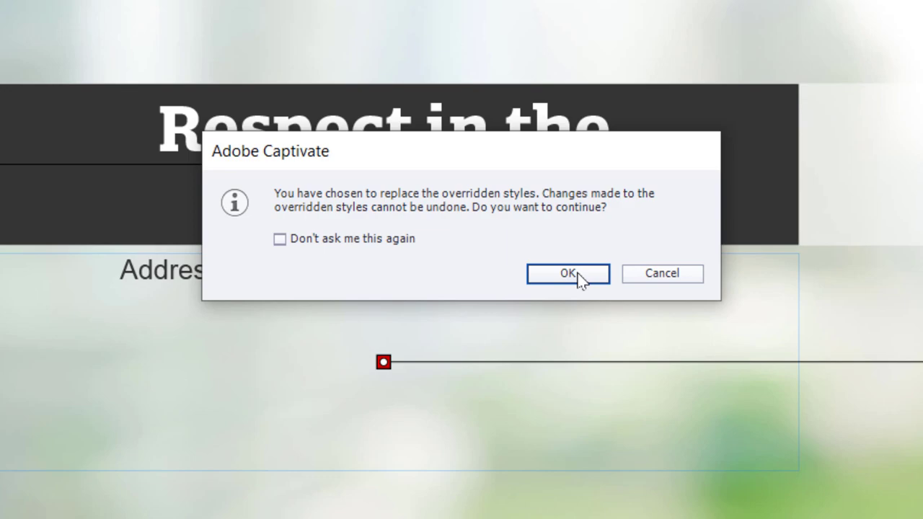
left_click(568, 274)
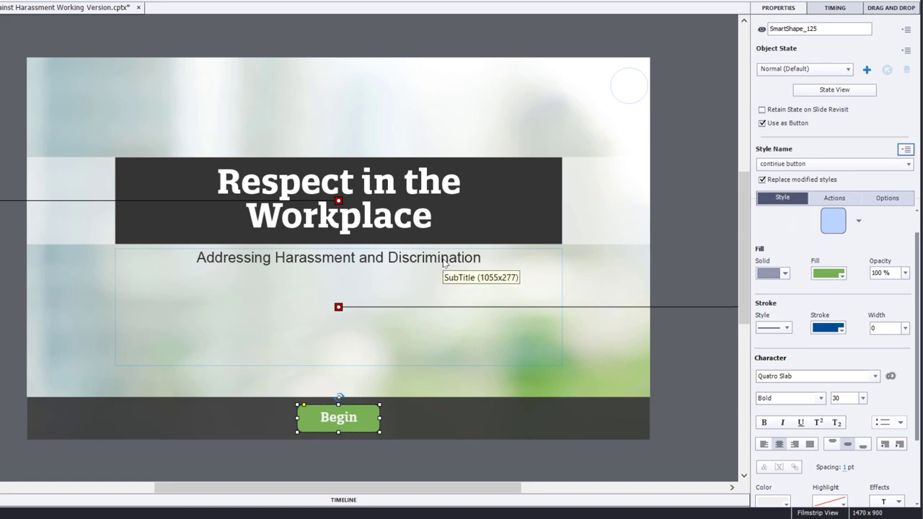
Verify the Taking Action slide's Continue button is green, with a paler green RollOver state
left_click(660, 155)
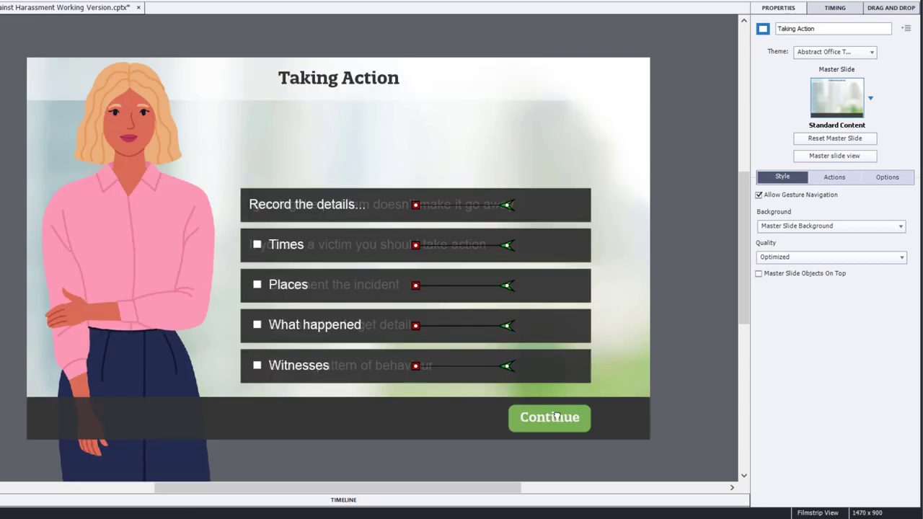
left_click(549, 417)
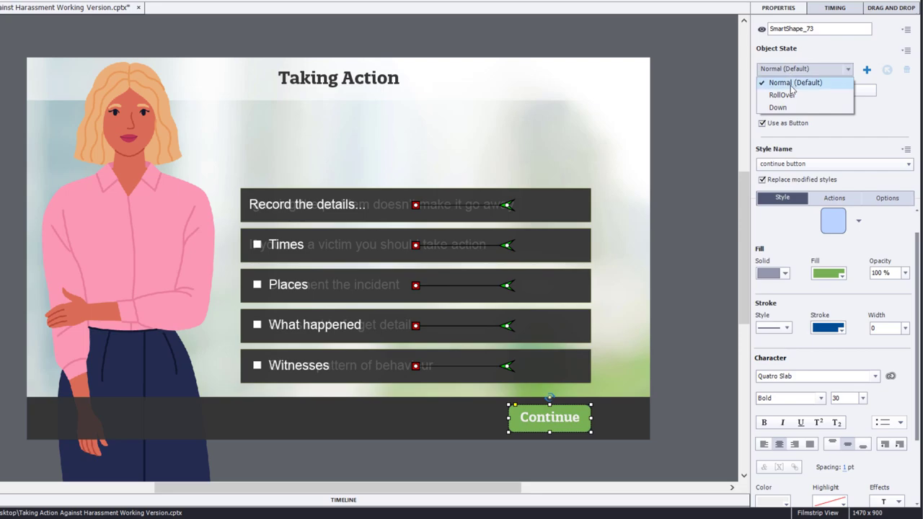
left_click(781, 94)
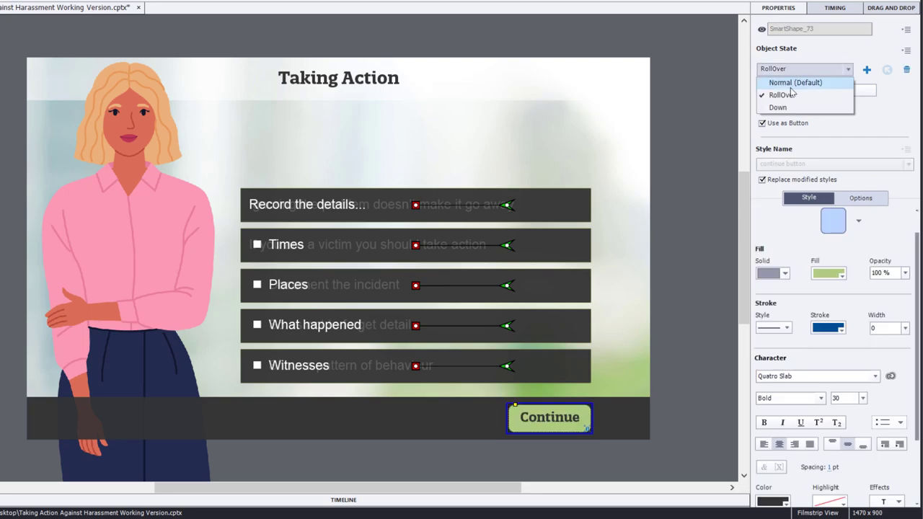